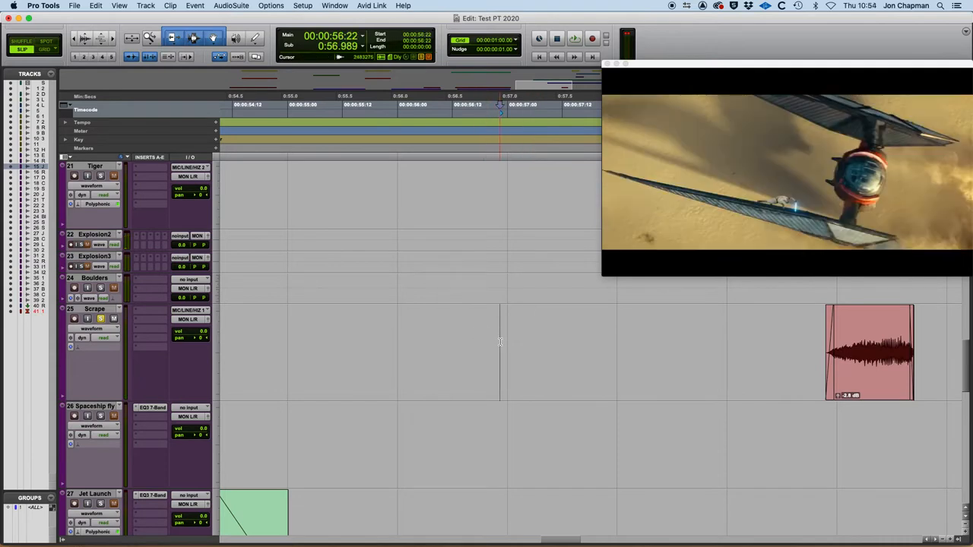
Play the explosion scene, then stop with the cursor parked at 00:00:57:13.
click(575, 38)
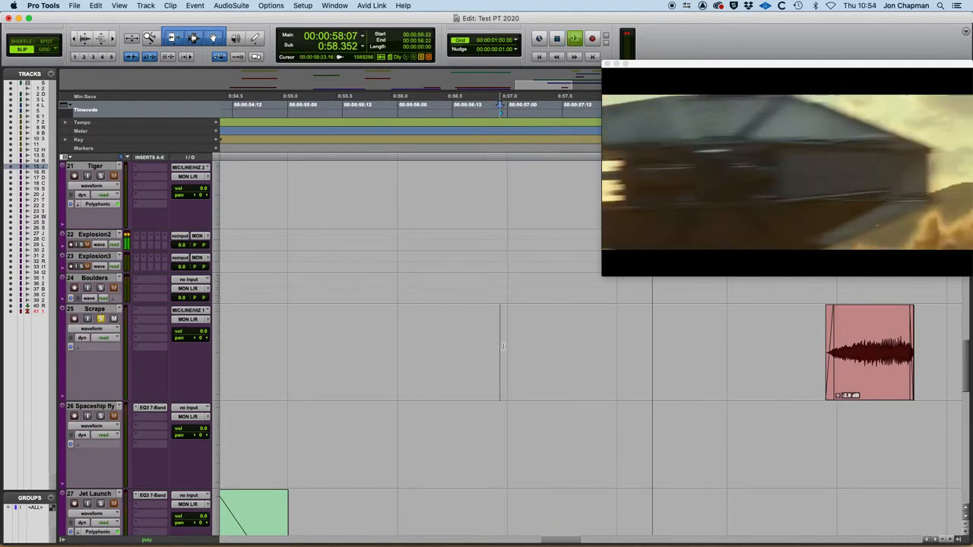
click(592, 38)
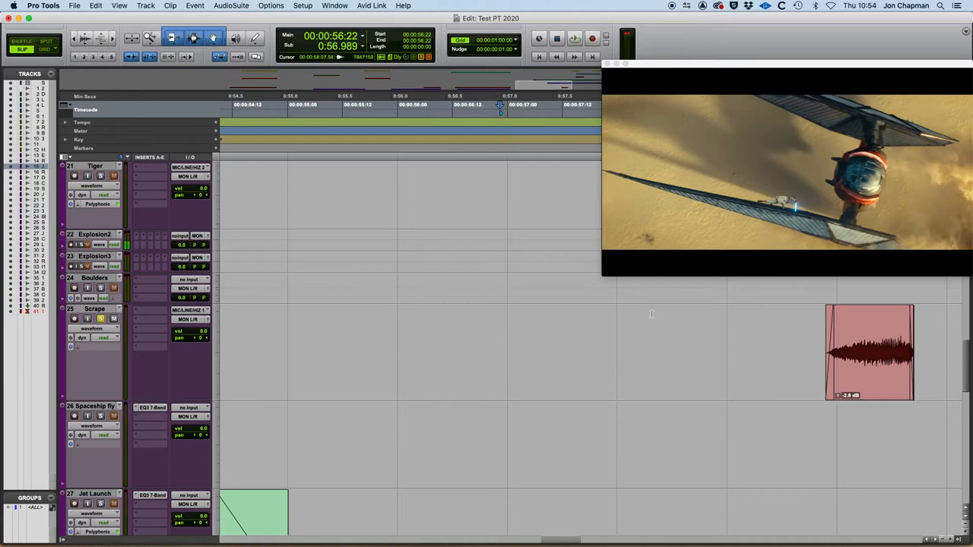
mouse_move(873, 374)
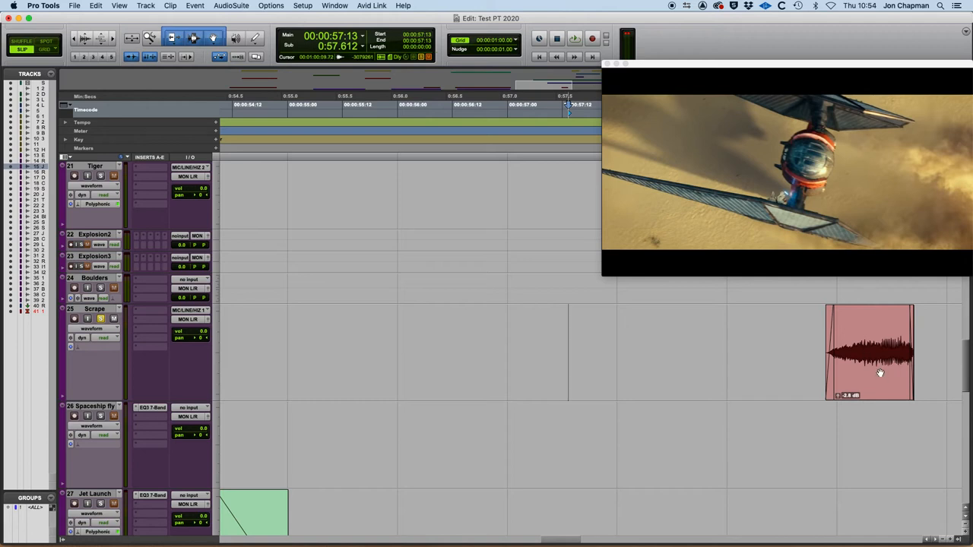
mouse_move(877, 382)
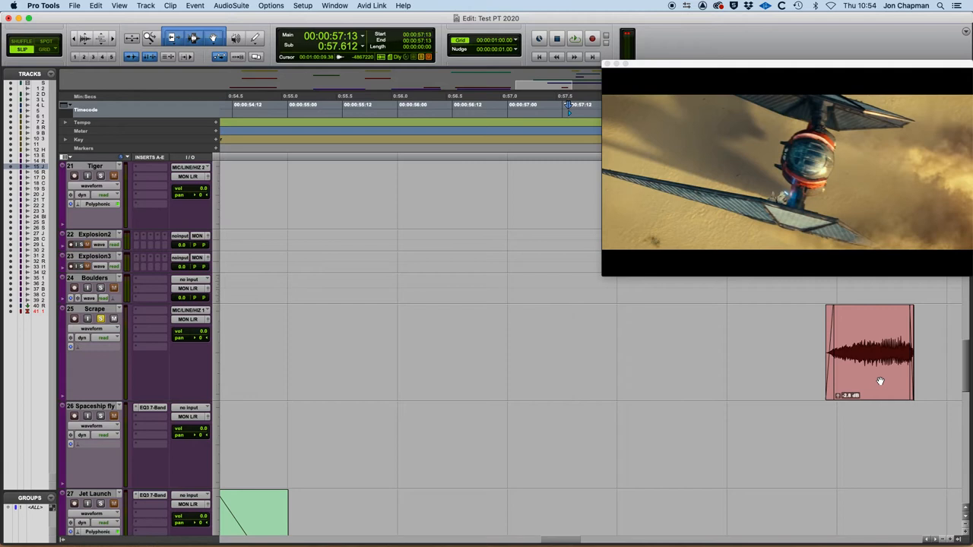
mouse_move(880, 370)
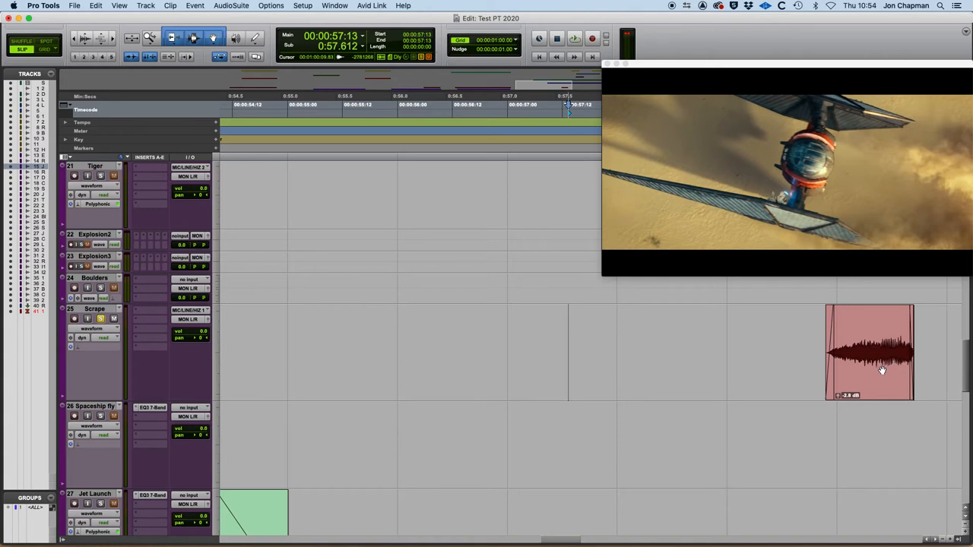
mouse_move(800, 341)
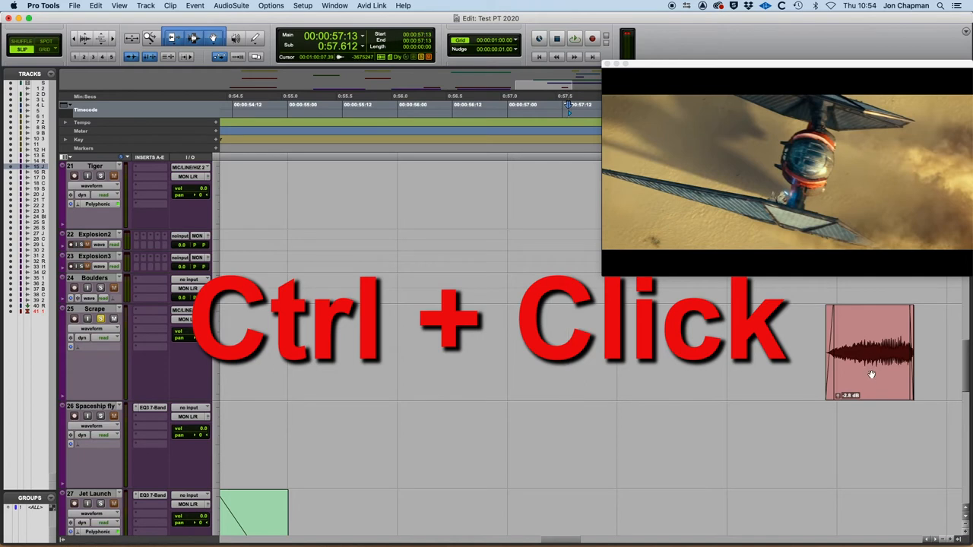
Ctrl-grab the explosion clip so its start snaps to the cursor near 00:00:56:18.
drag(870, 353, 611, 353)
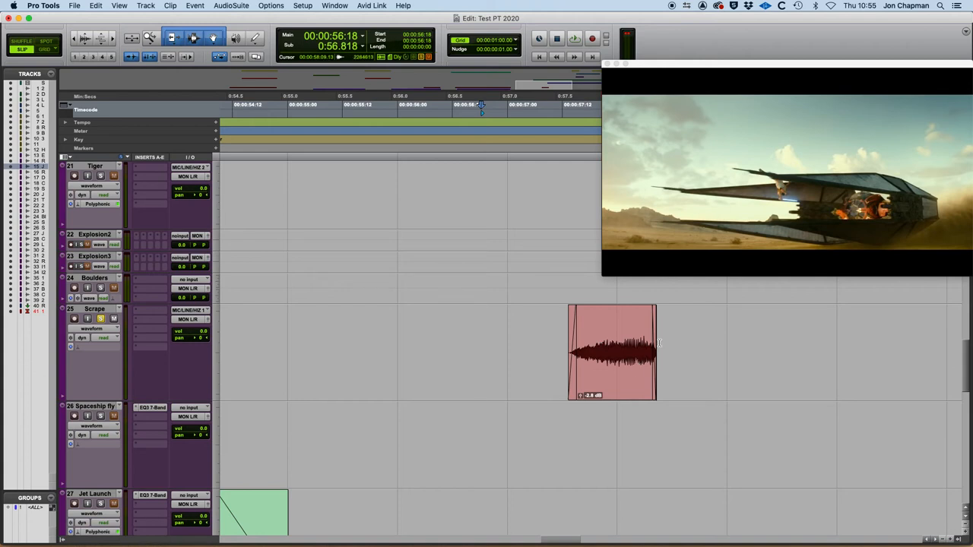
scroll(left, 3)
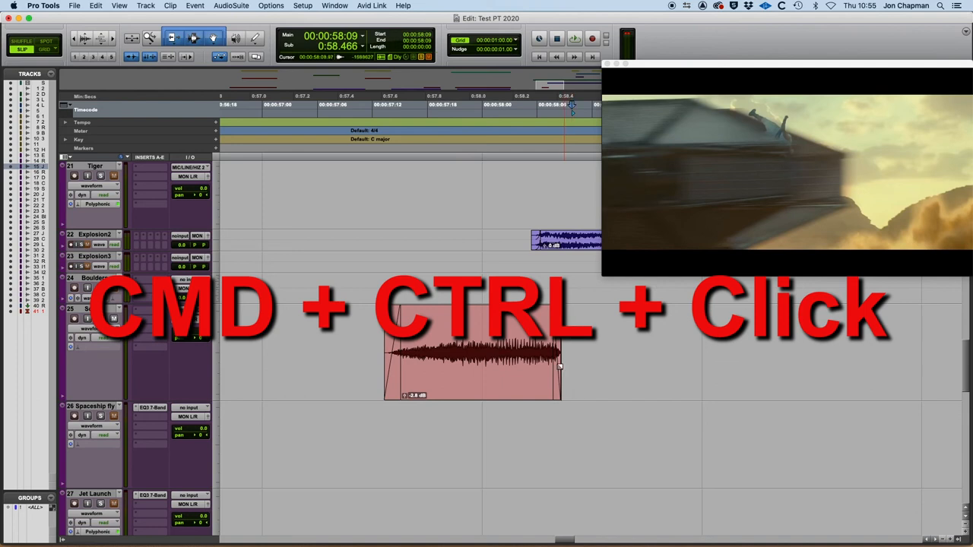
Park the cursor later, then snap the explosion clip's end to it around 00:00:58:19.
click(475, 370)
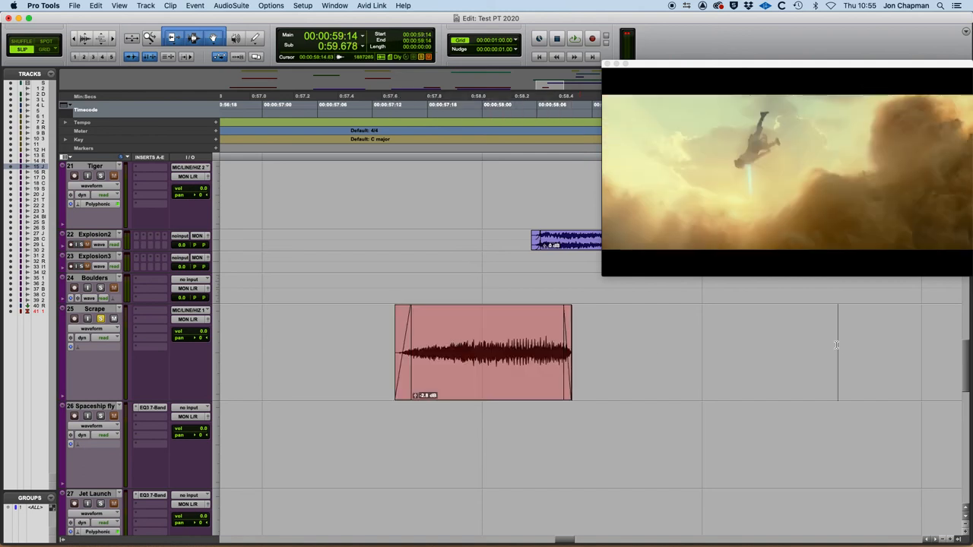
click(493, 377)
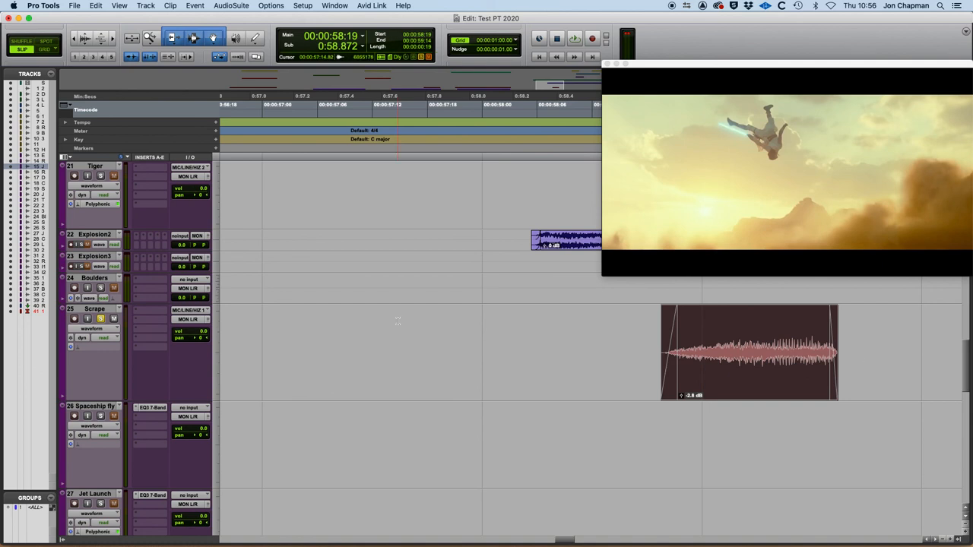
Drag the explosion clip earlier so its start meets the cursor near 00:00:57:22.
click(748, 351)
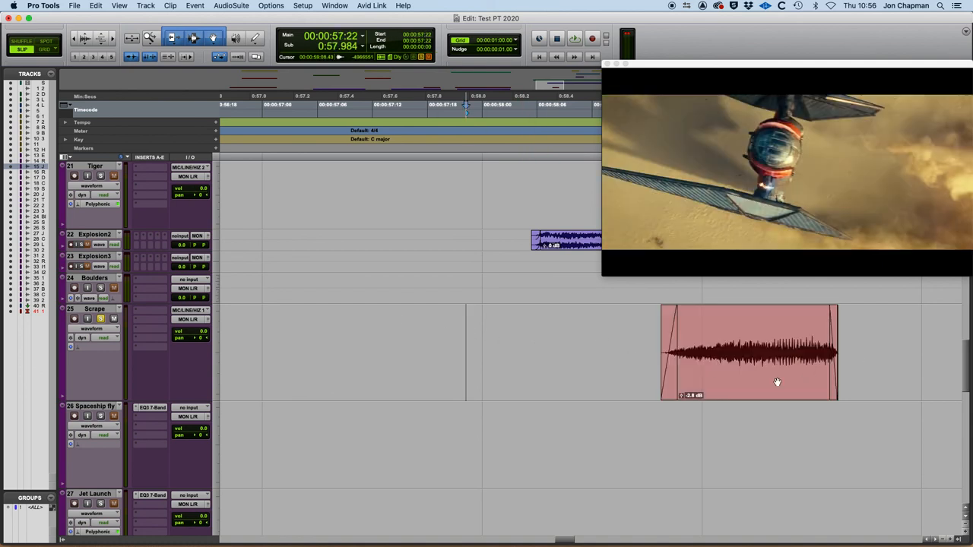
drag(777, 352, 555, 353)
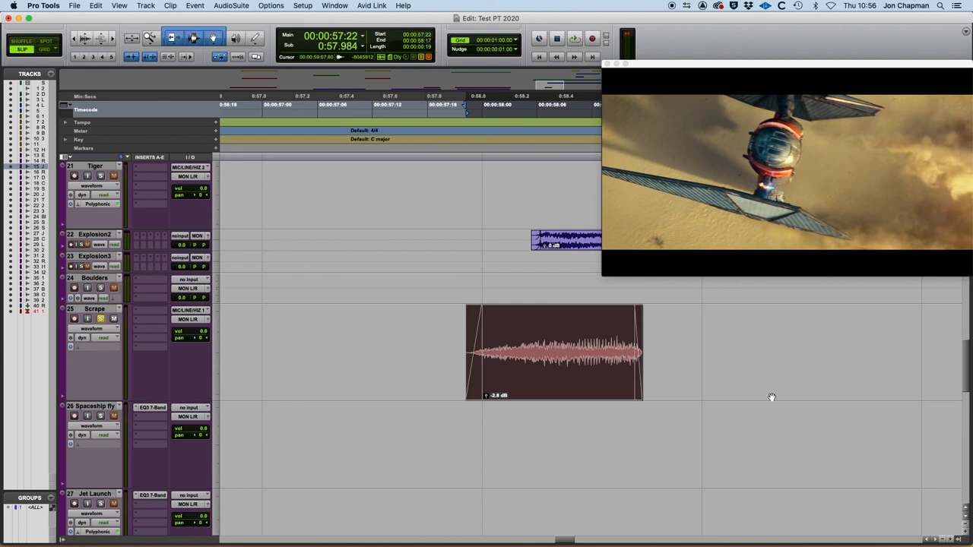